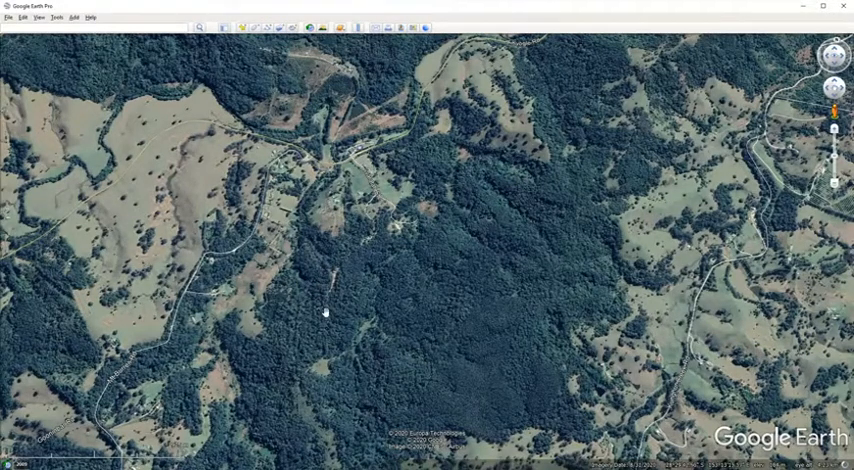
mouse_move(452, 194)
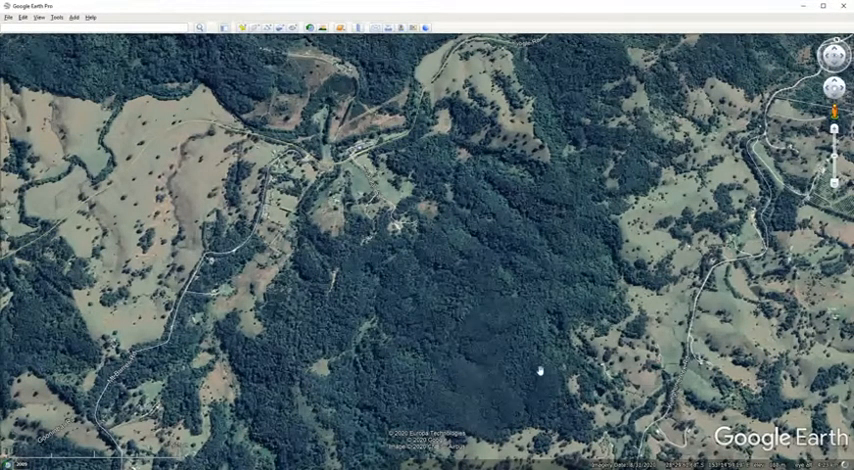
mouse_move(498, 254)
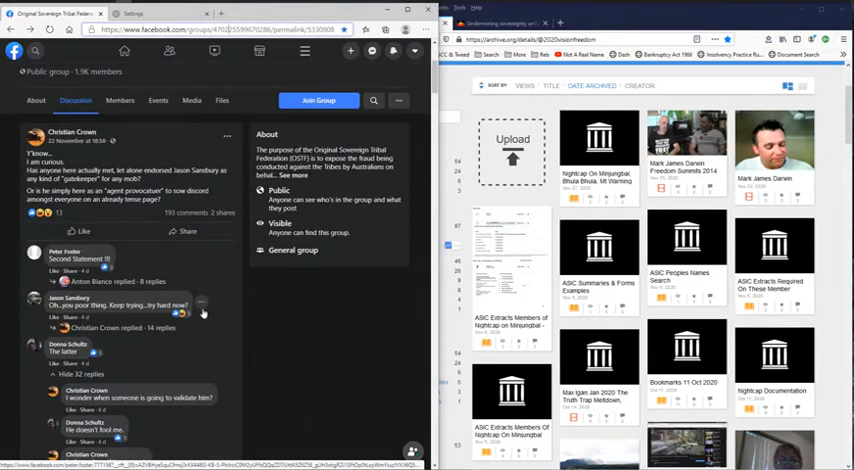
Scroll the group thread down to the long property-sale reply with its attached letter image.
scroll("down", 3)
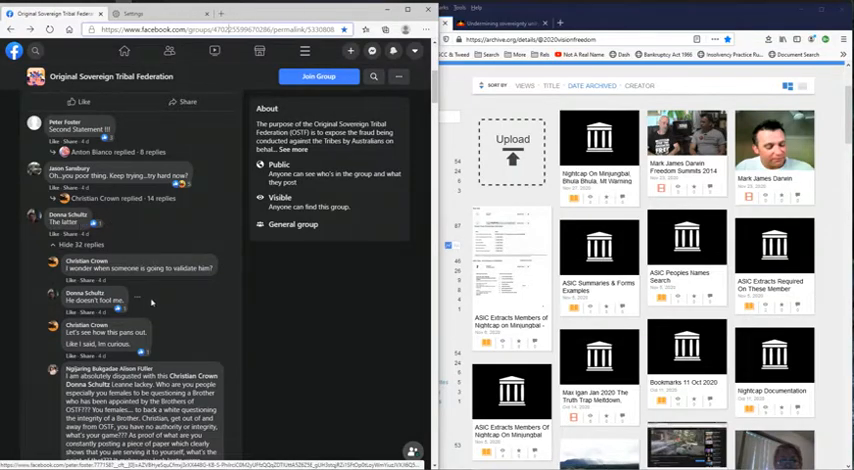
scroll("down", 3)
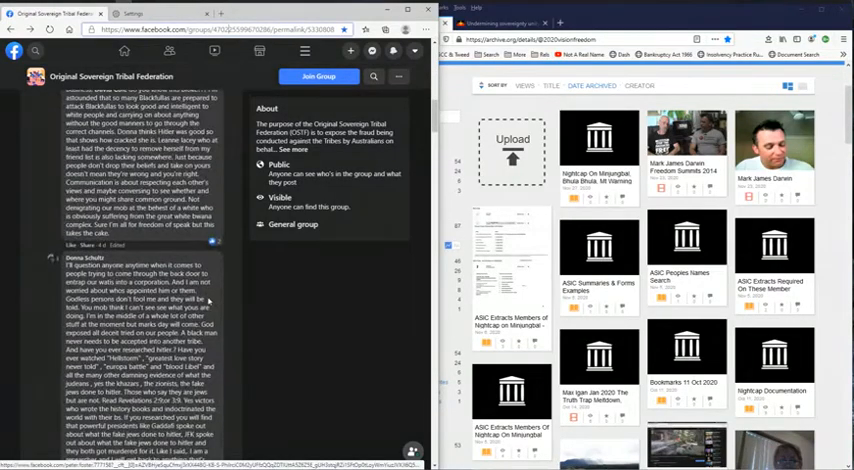
scroll("down", 3)
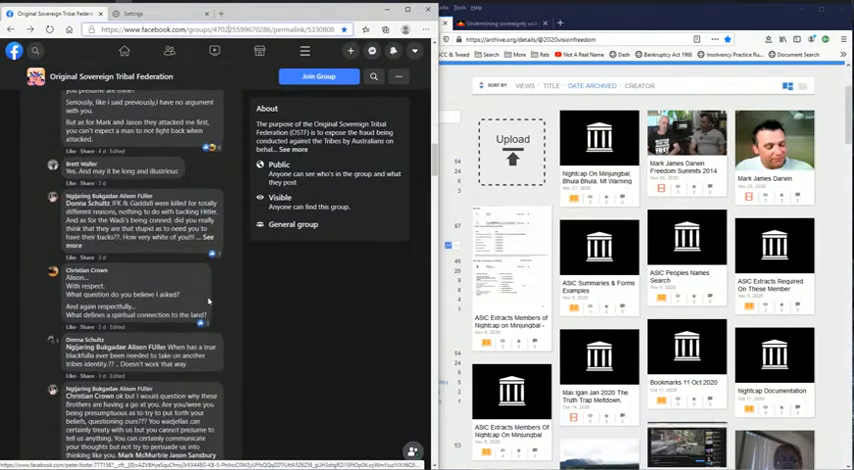
scroll("down", 3)
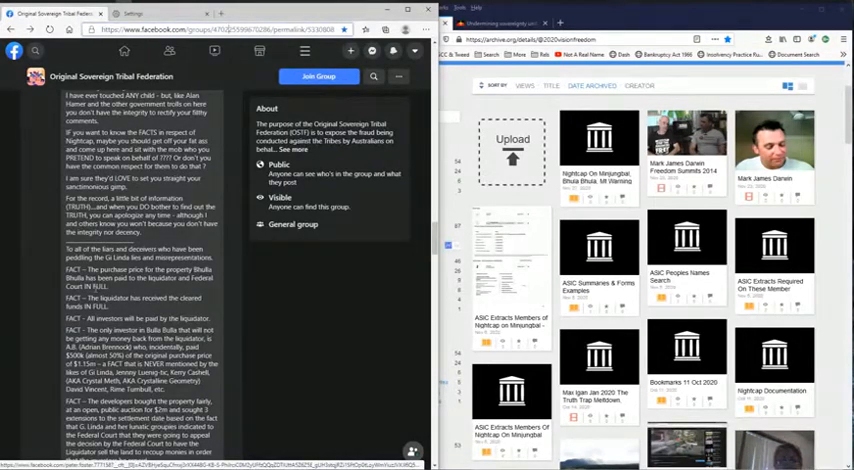
scroll("down", 3)
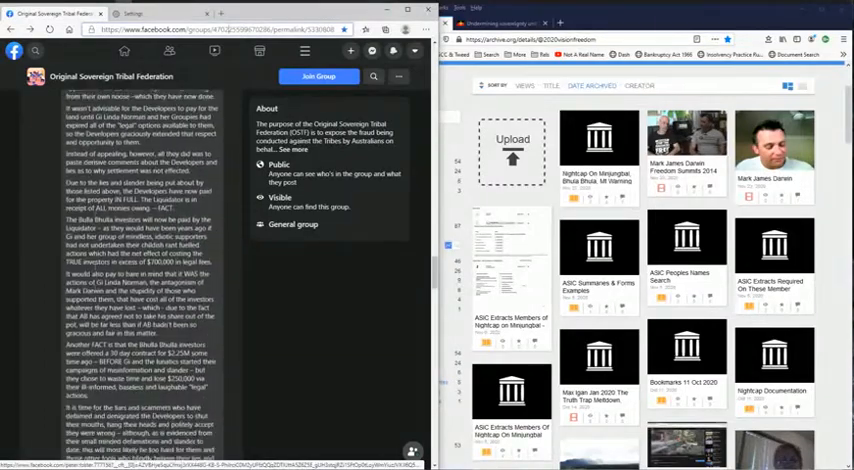
scroll("down", 3)
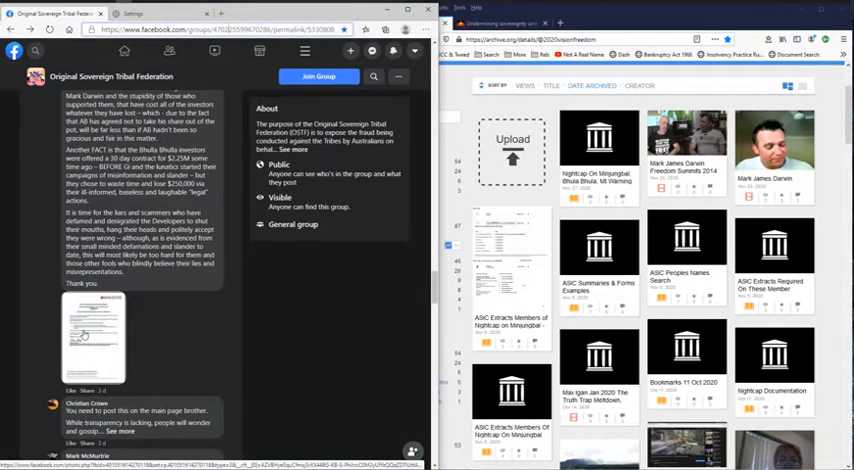
left_click(93, 340)
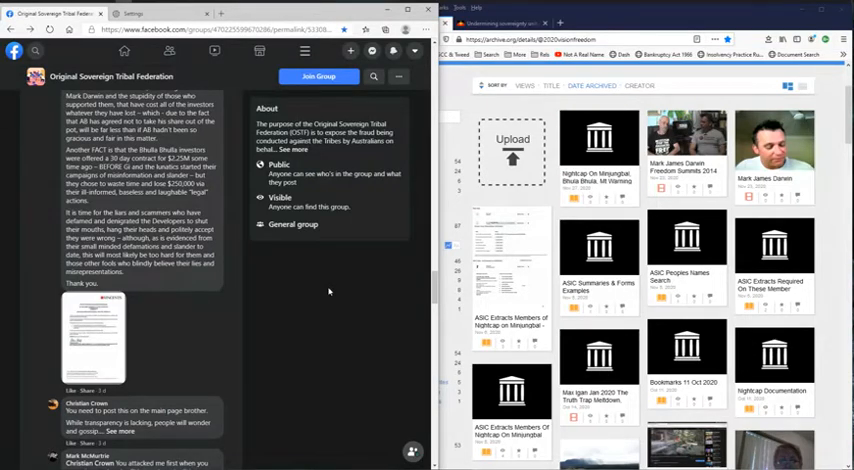
mouse_move(325, 292)
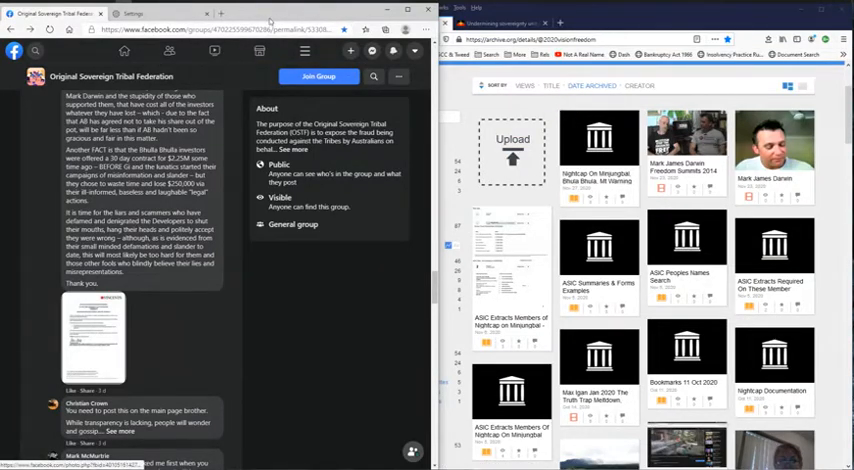
Enlarge the attached letter, then bring up the NCV Enterprises extract summary in Word beside it.
left_click(93, 338)
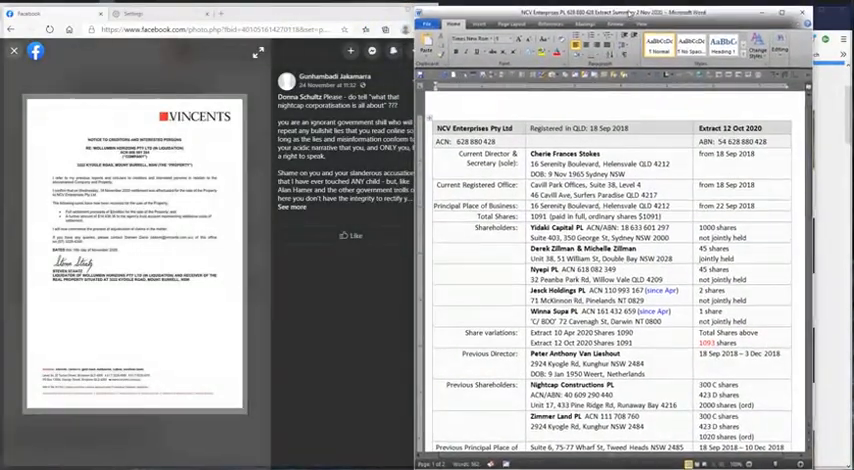
left_click(789, 16)
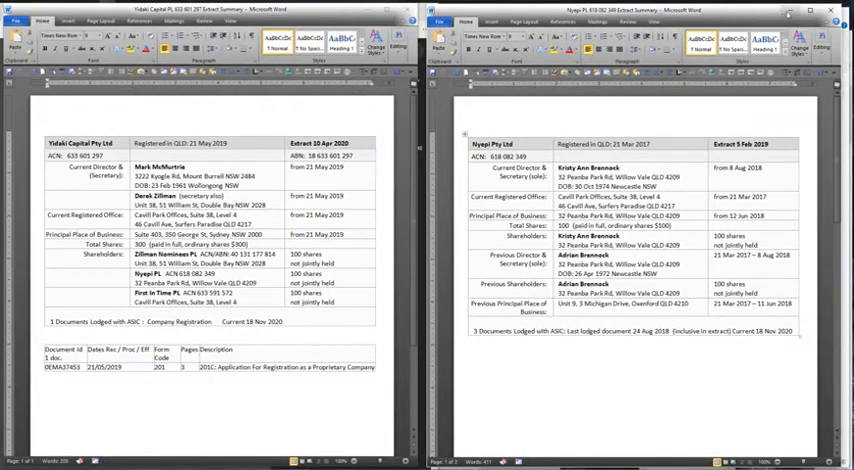
mouse_move(789, 17)
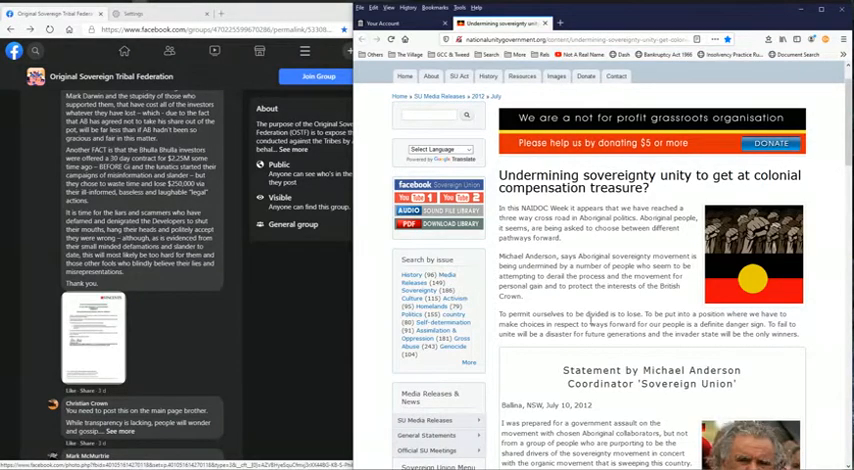
scroll("down", 3)
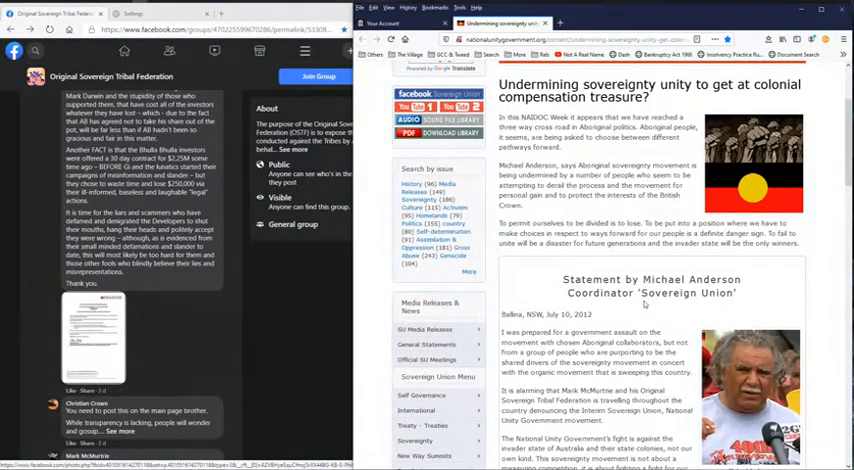
scroll("down", 3)
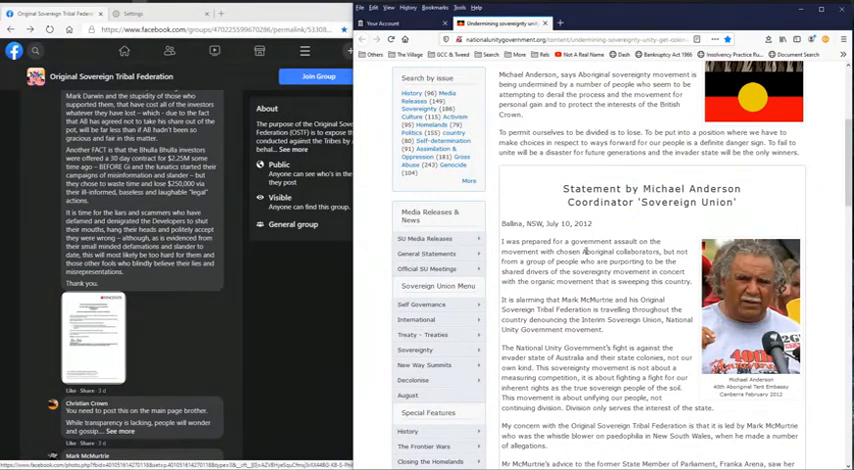
scroll("down", 3)
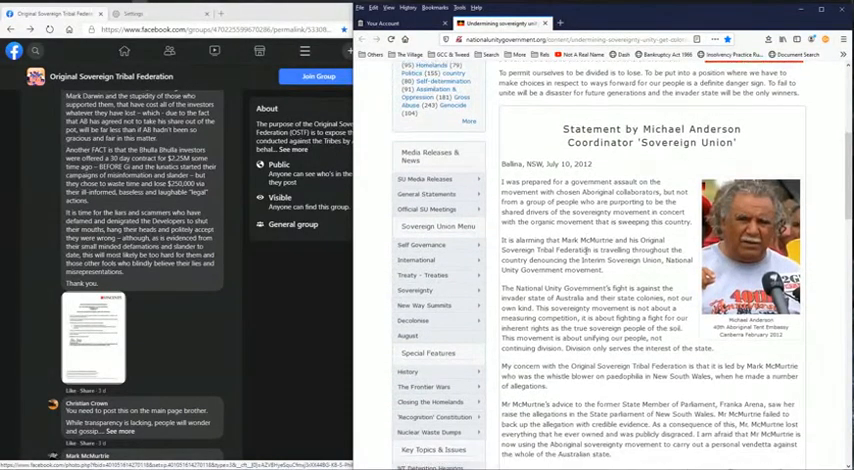
Scroll the Facebook thread so the attached letter sits beside the Statement of Environmental Effects PDF.
scroll("down", 3)
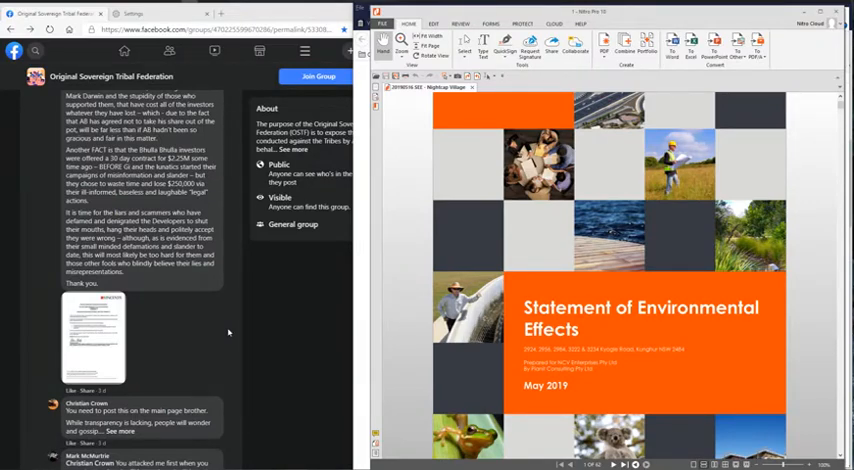
left_click(93, 340)
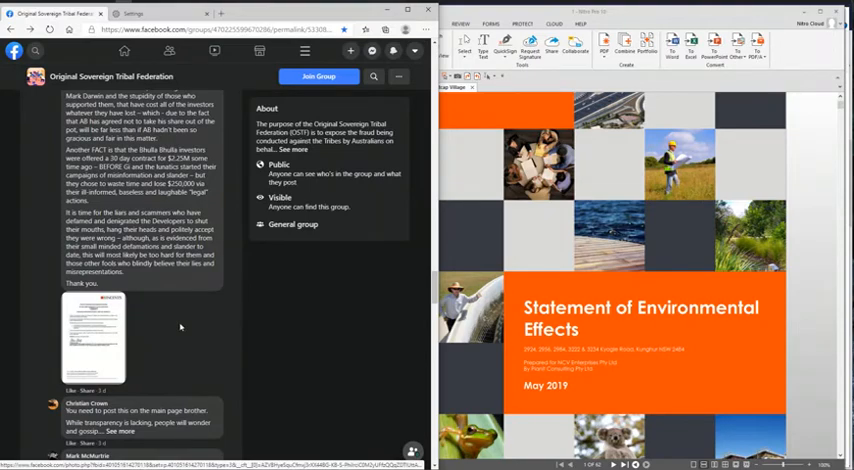
mouse_move(239, 185)
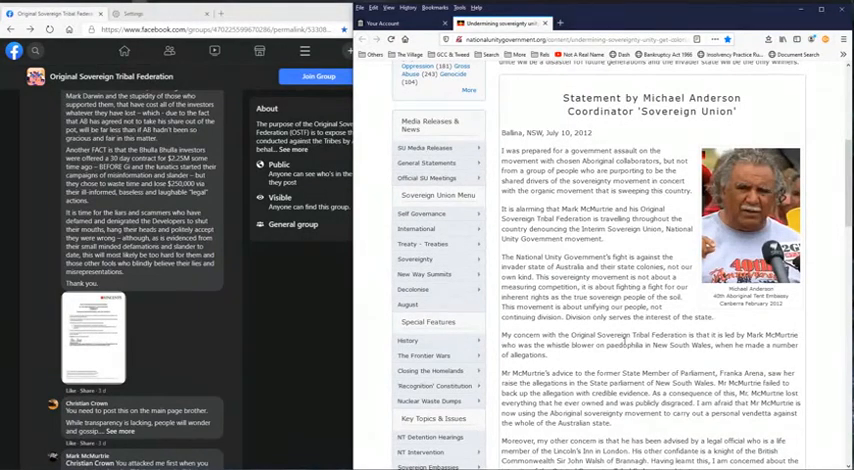
scroll("down", 3)
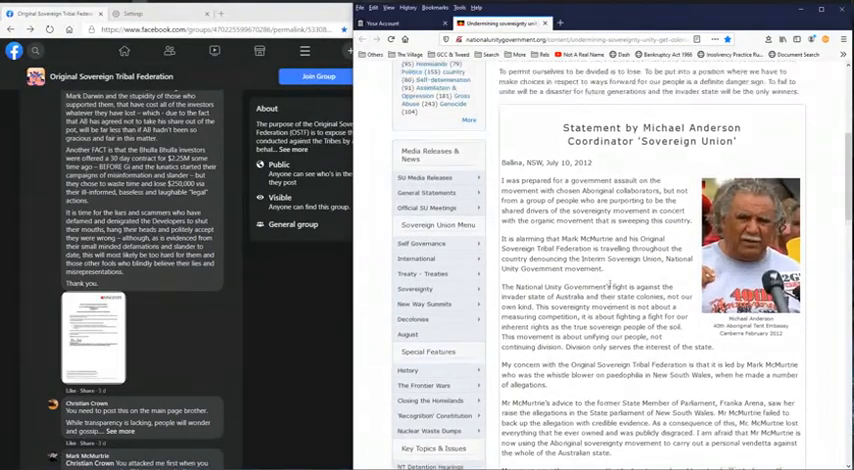
scroll("down", 3)
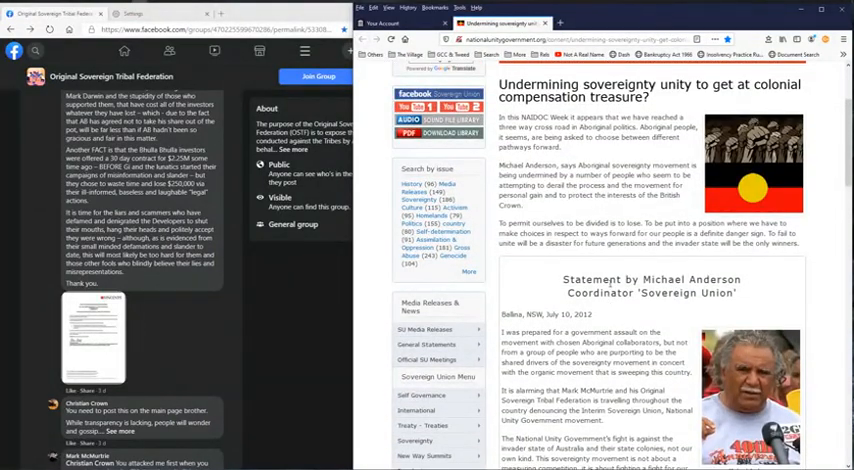